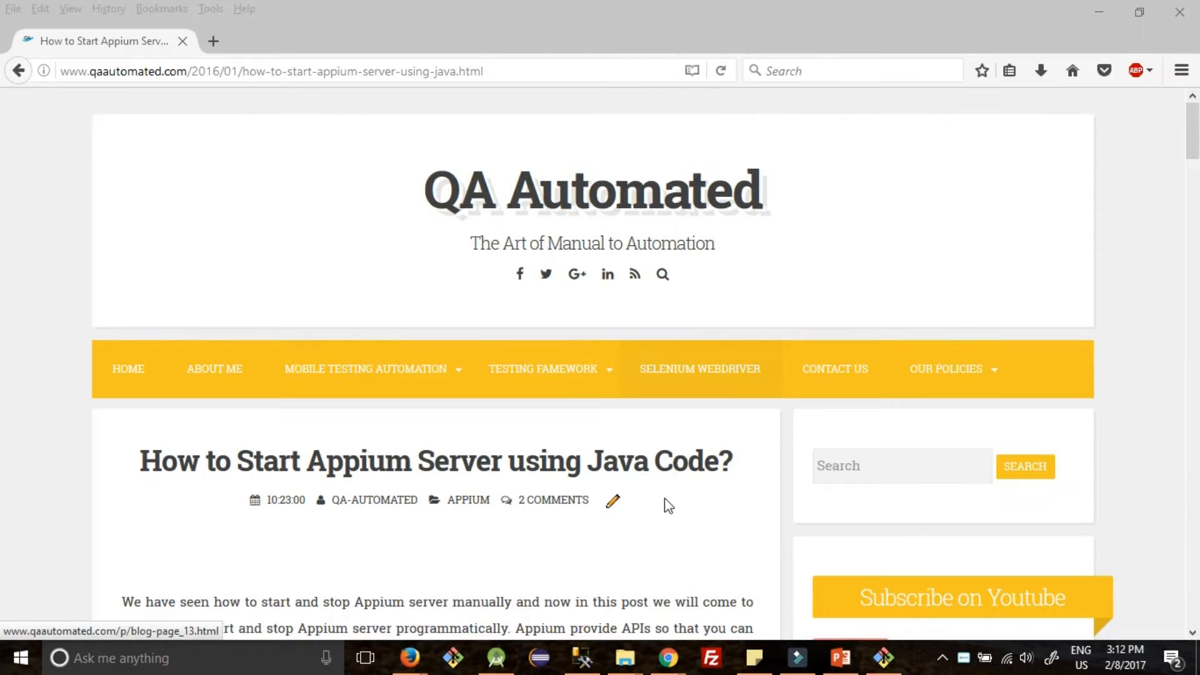
- Scroll down the QA Automated post to the Appium server start/stop code block
scroll("down", 3)
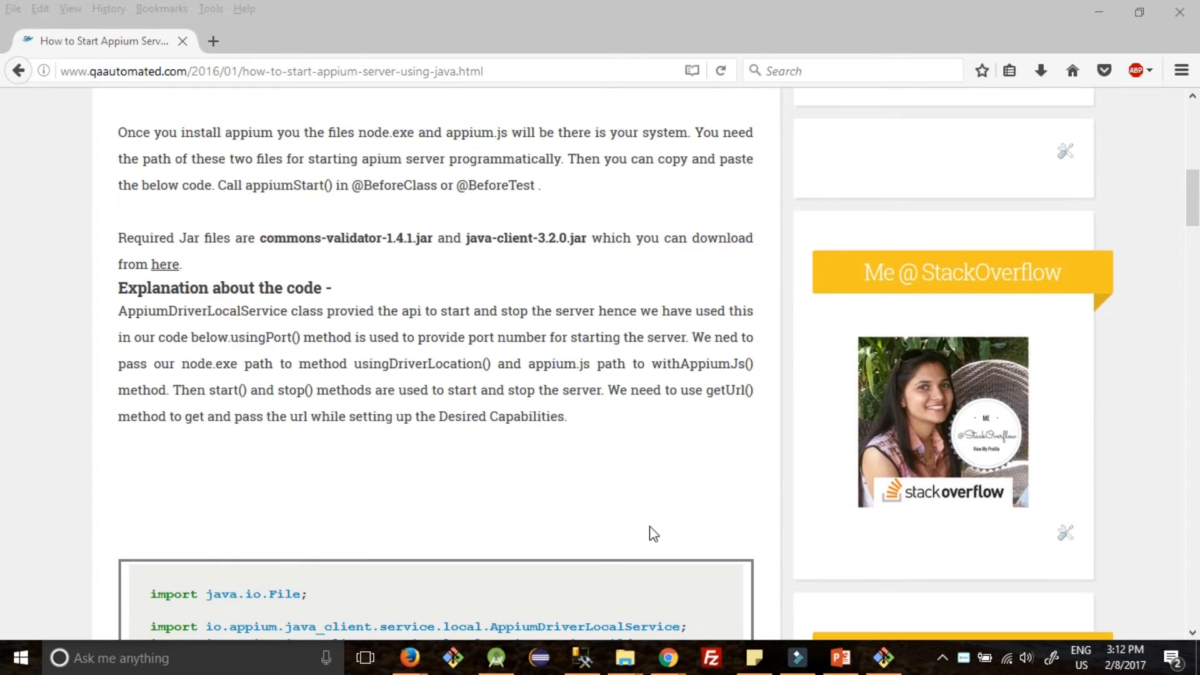
scroll("down", 3)
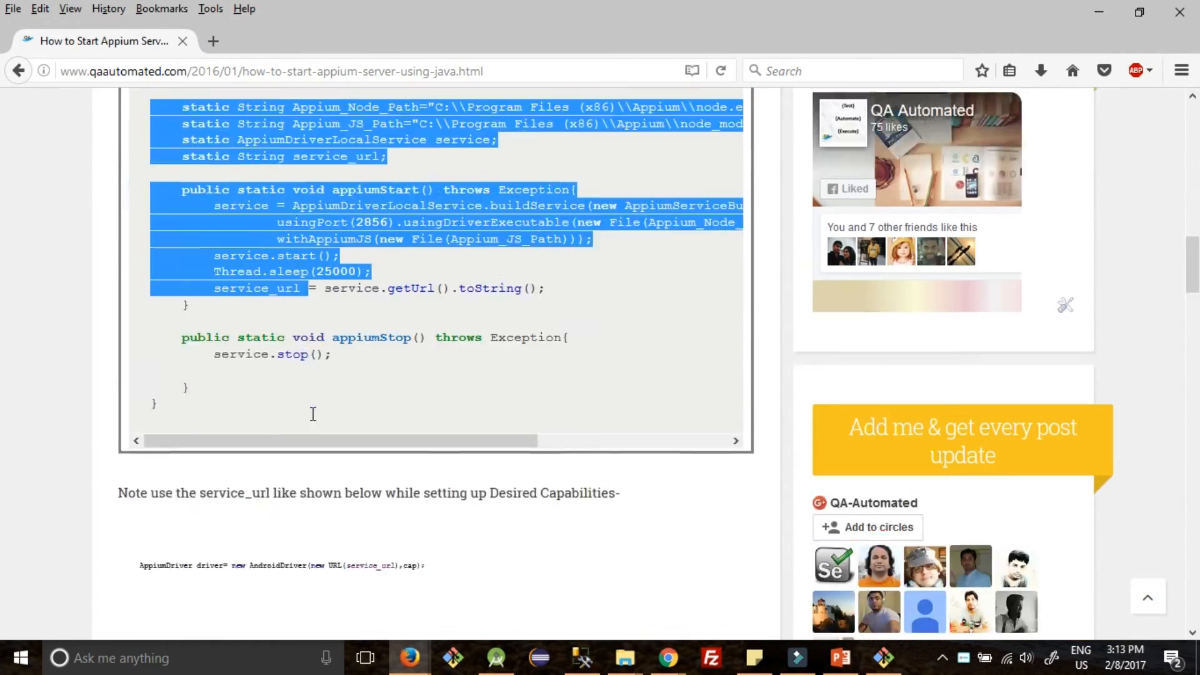
scroll("down", 3)
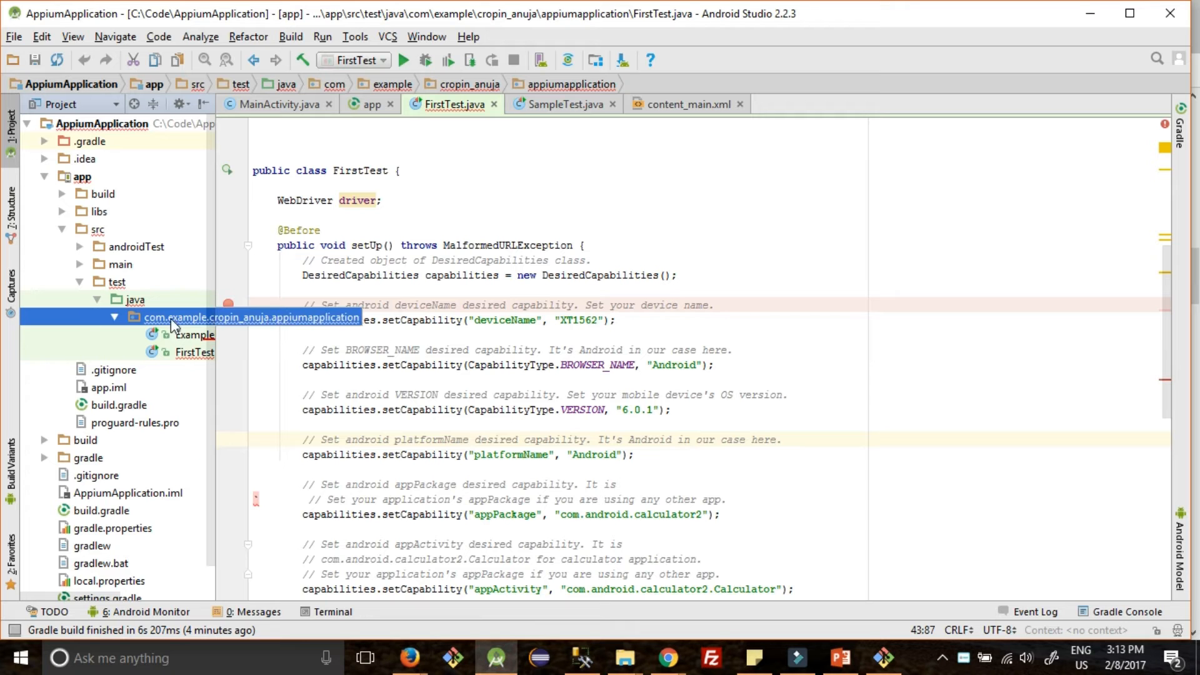
- Add a new Java class named AppiumServerStartStop to the test package
right_click(251, 316)
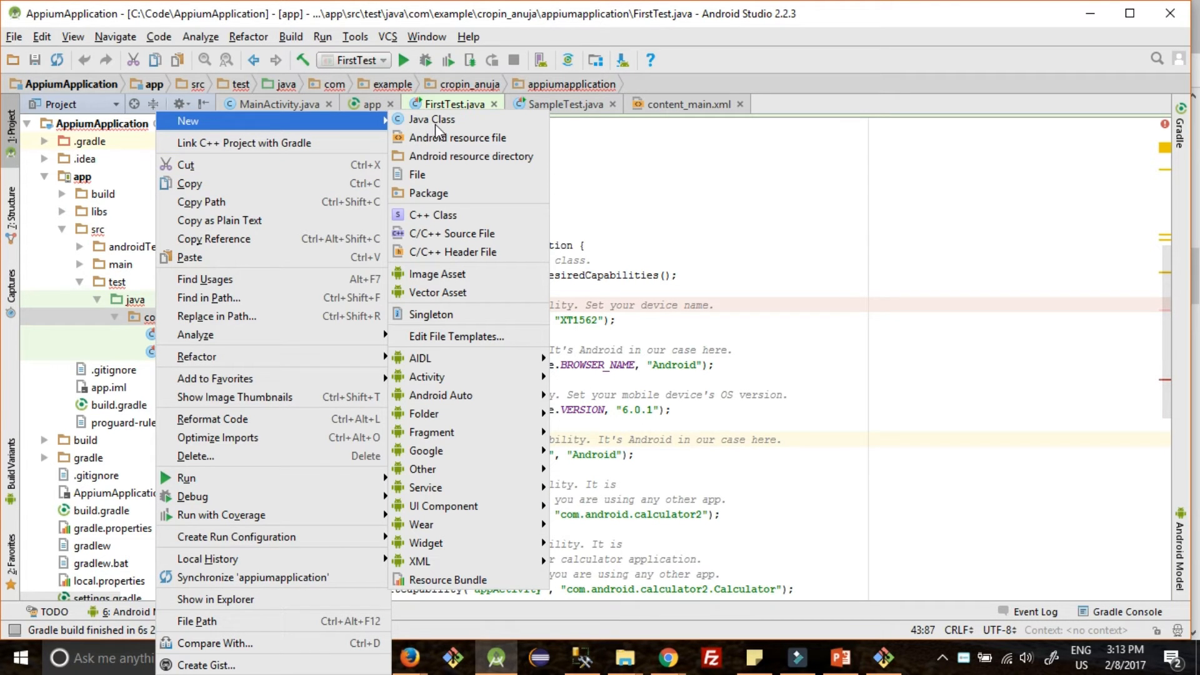
left_click(430, 119)
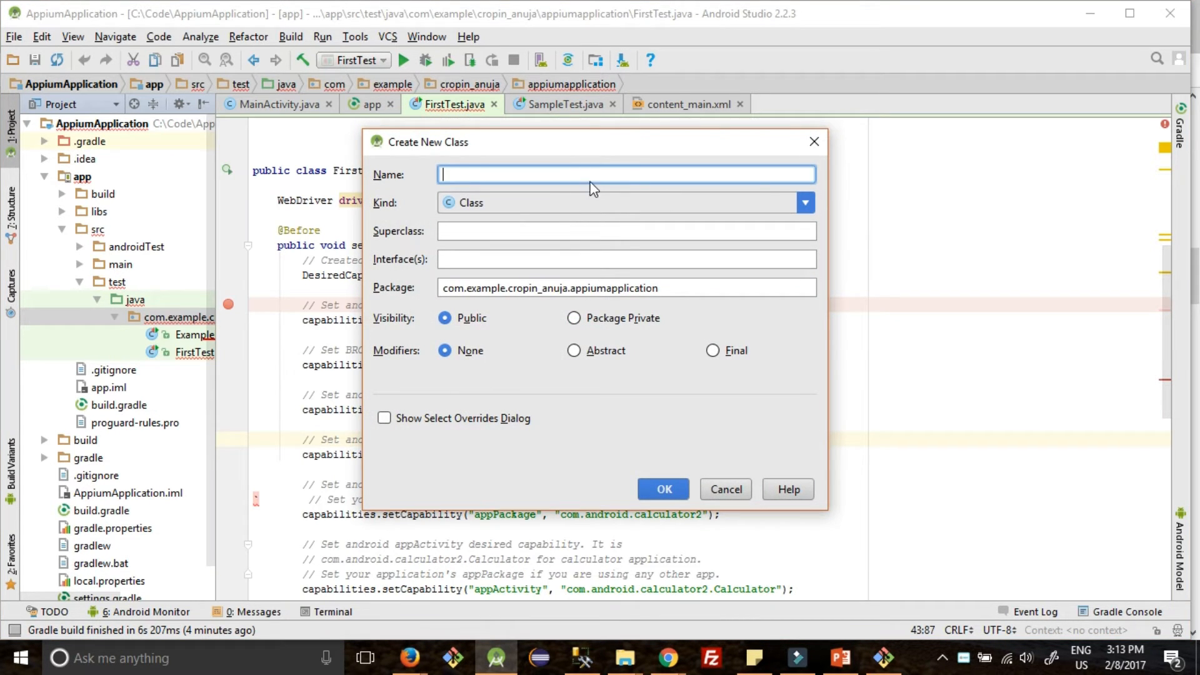
type("Appium")
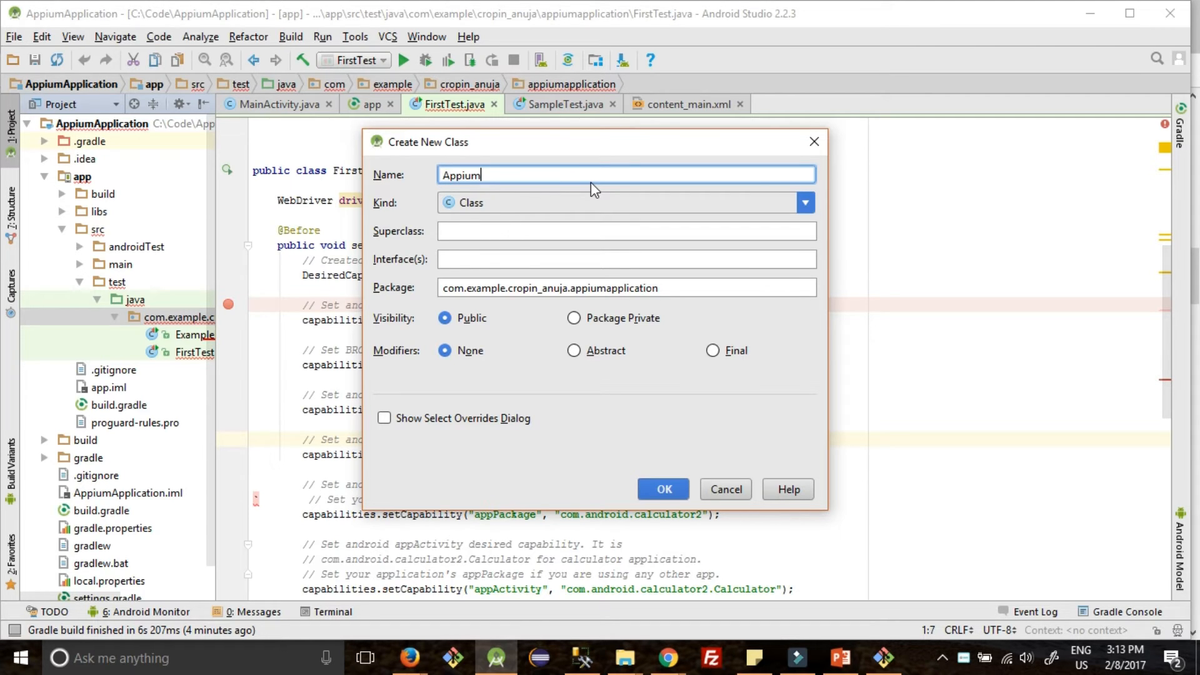
type("Server")
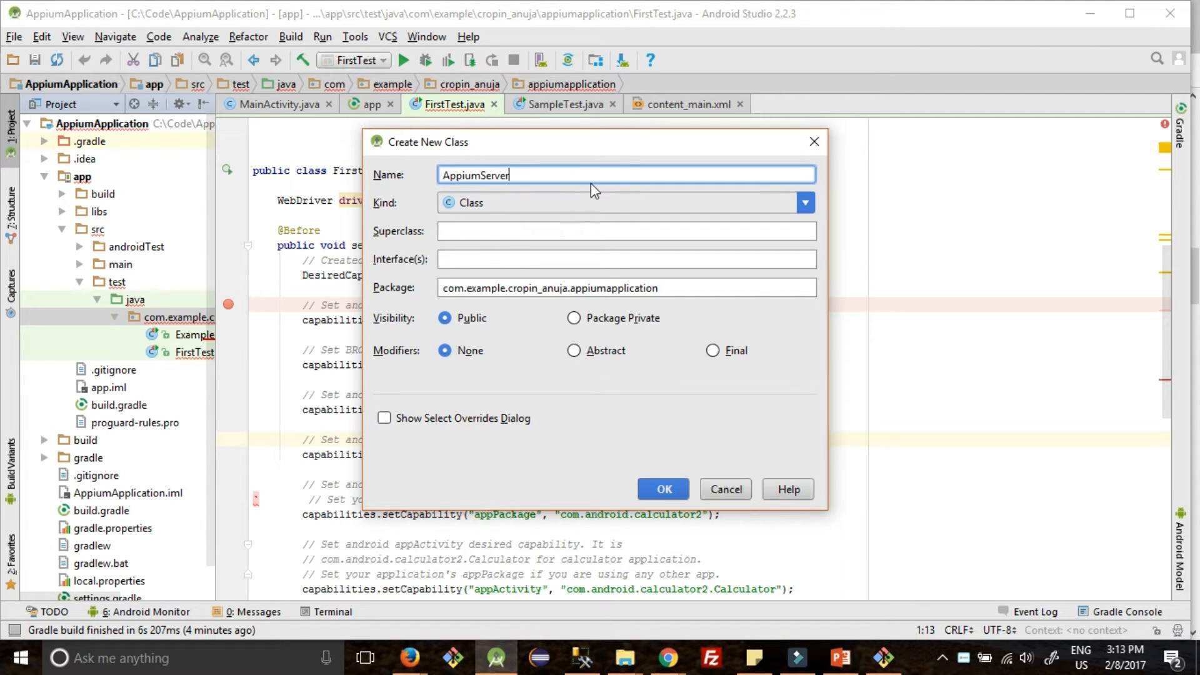
type("StartSto")
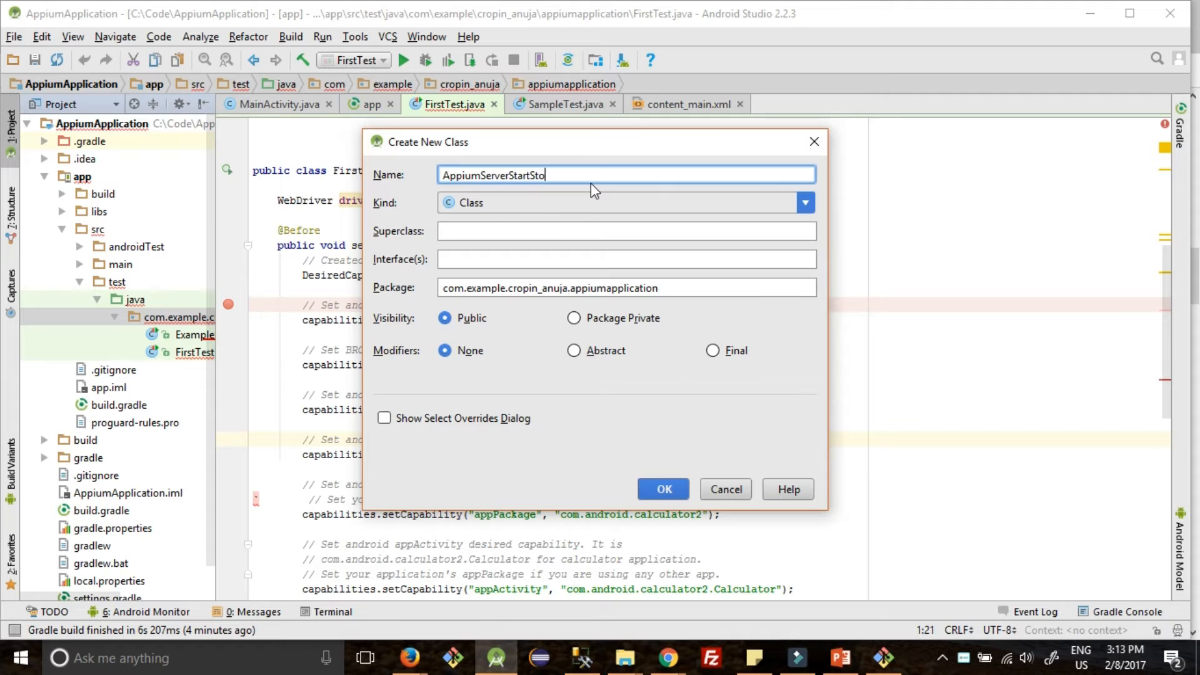
type("p")
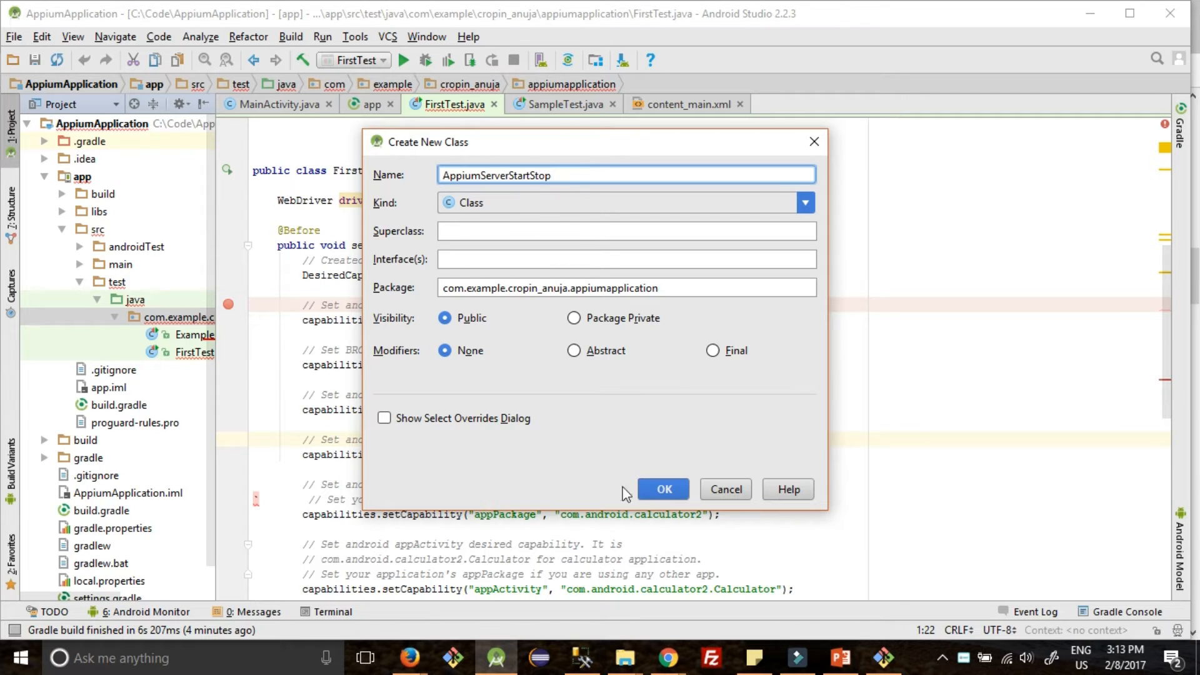
left_click(663, 489)
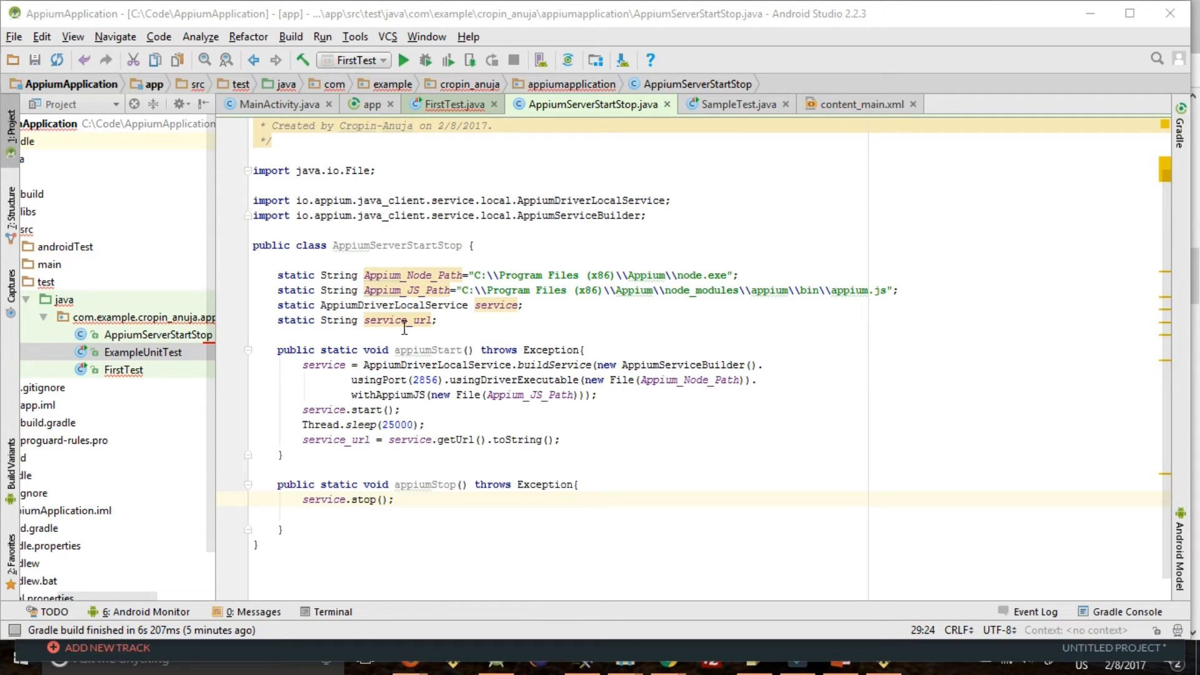
mouse_move(464, 332)
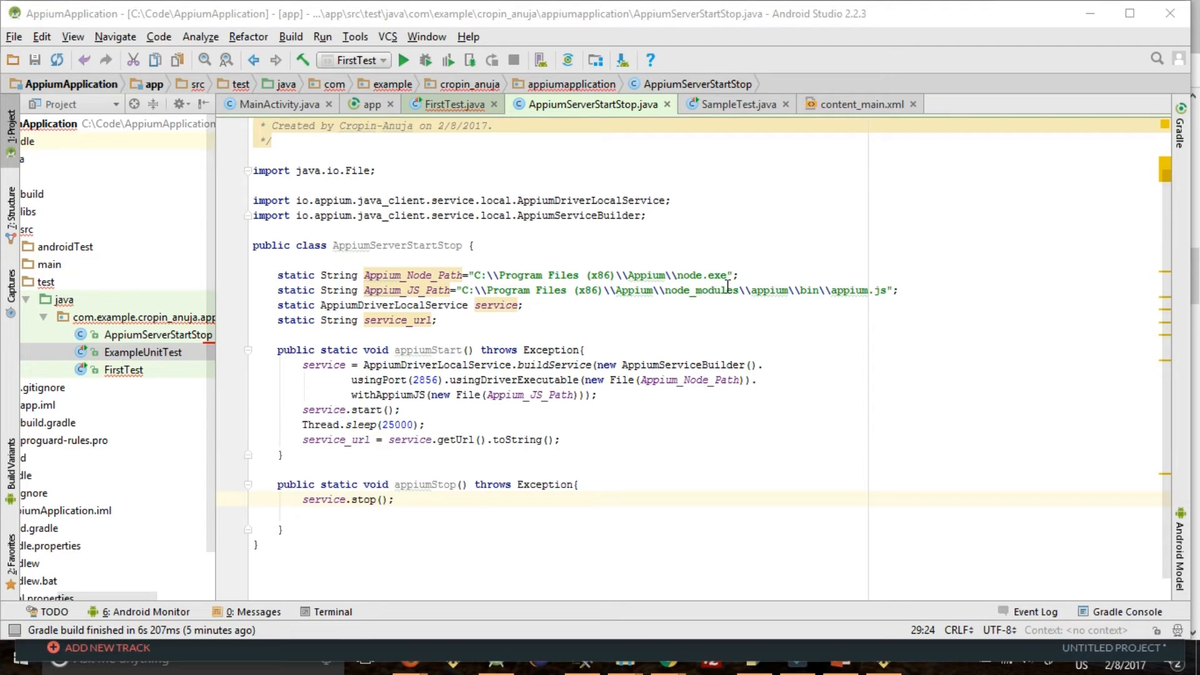
mouse_move(557, 314)
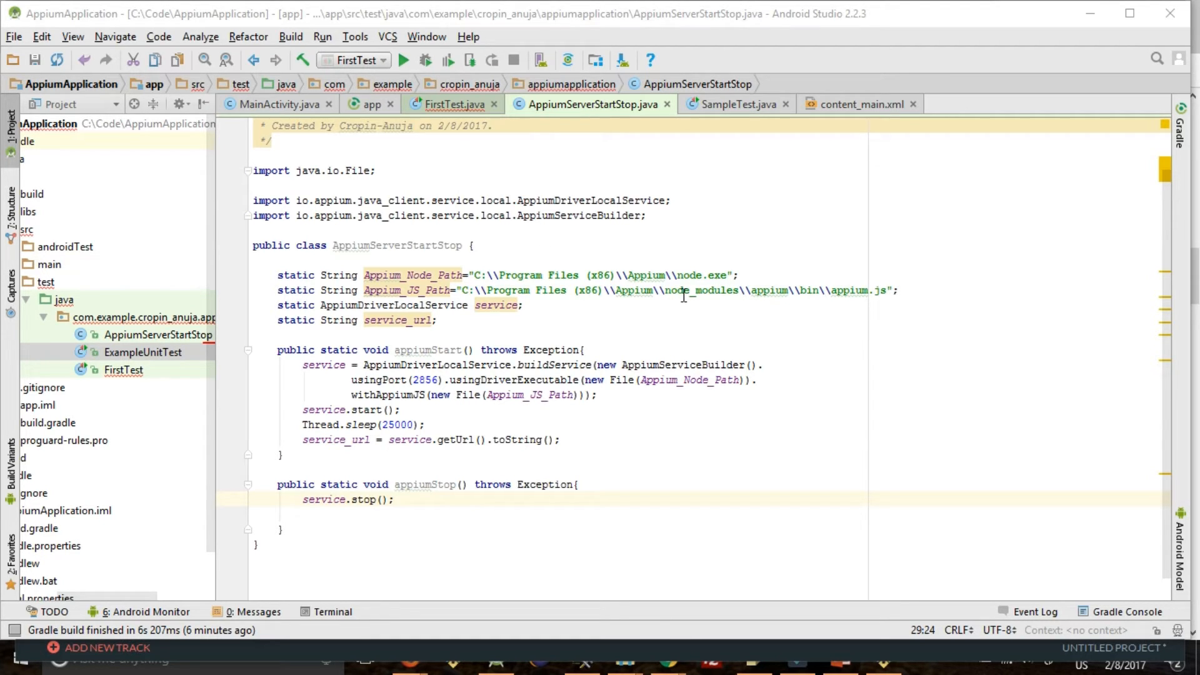
mouse_move(613, 285)
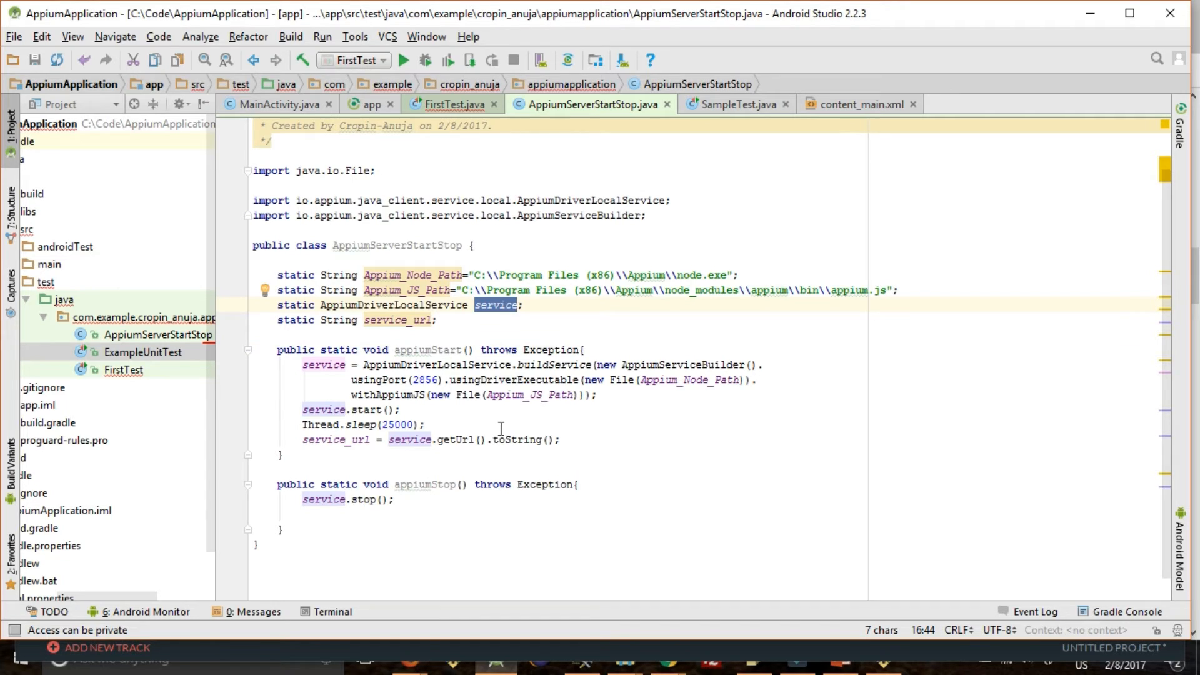
left_click(421, 365)
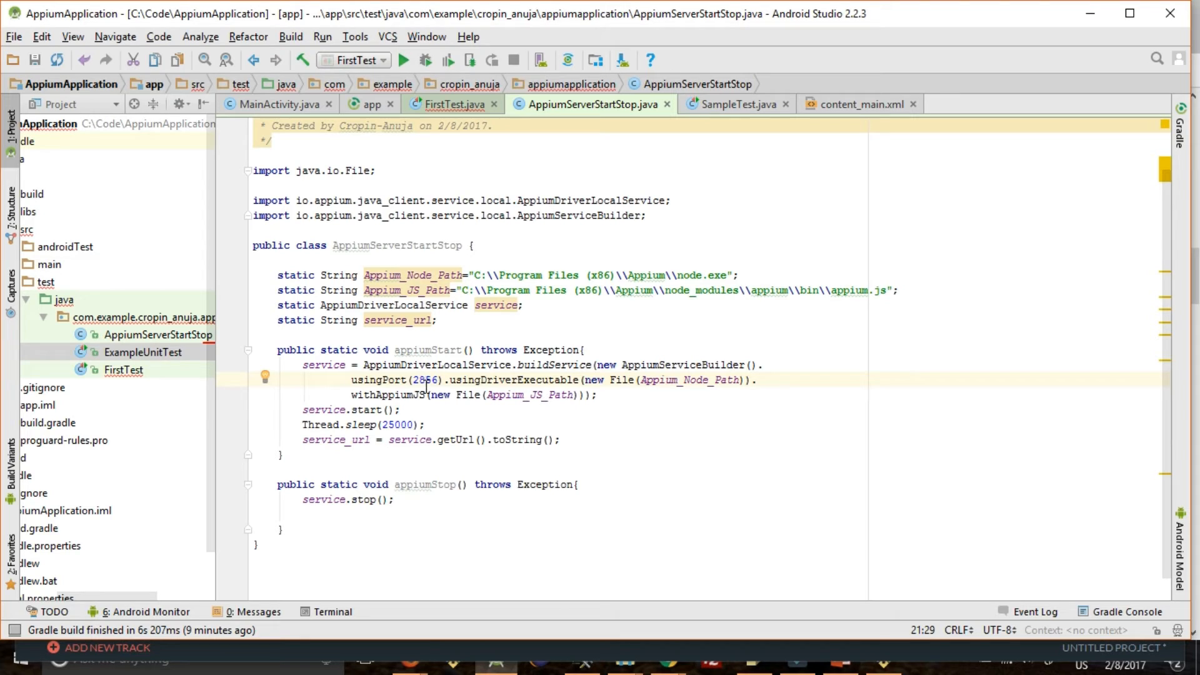
mouse_move(666, 382)
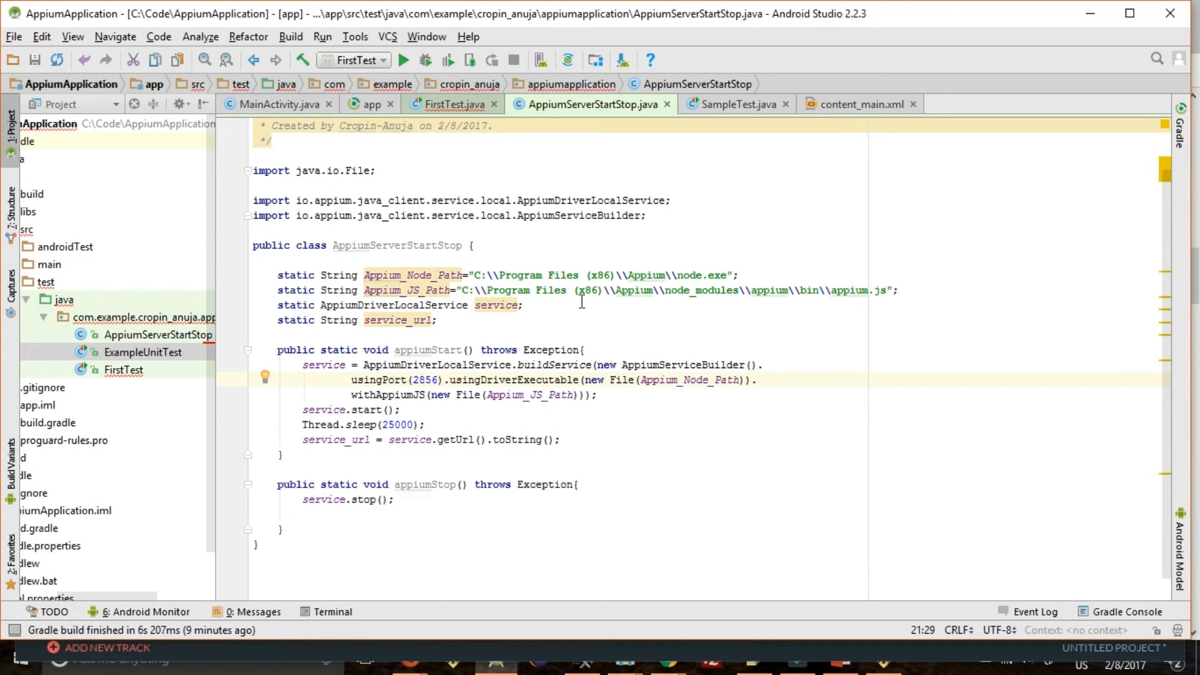
mouse_move(717, 277)
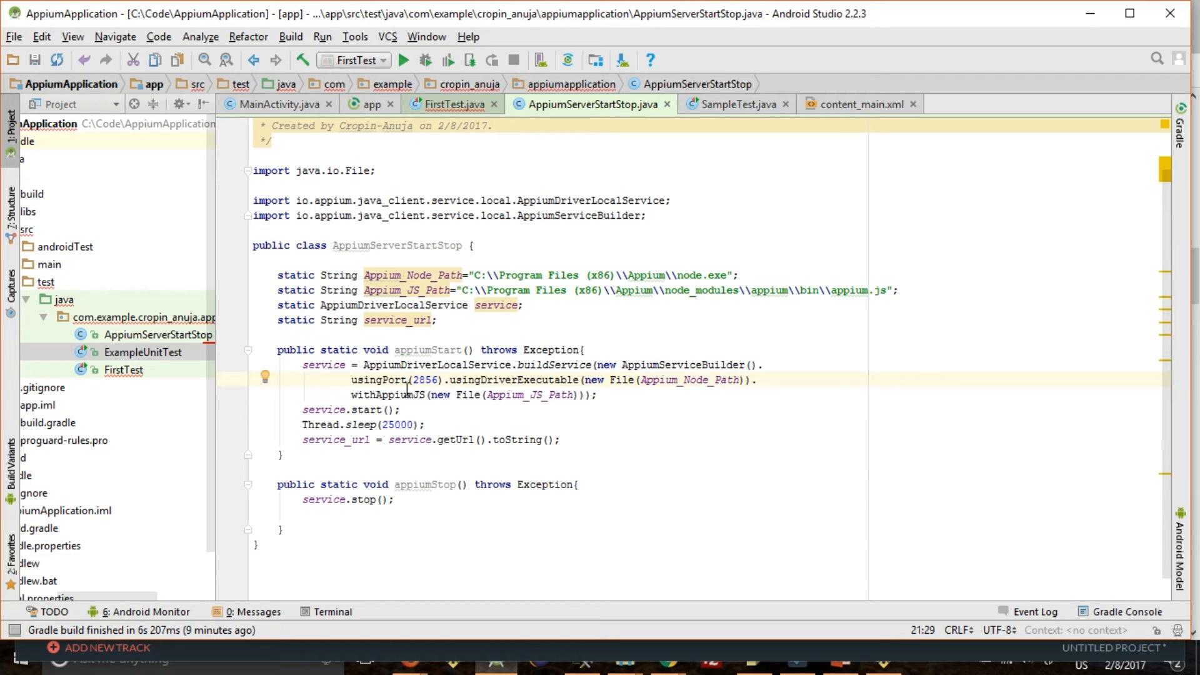
double_click(330, 410)
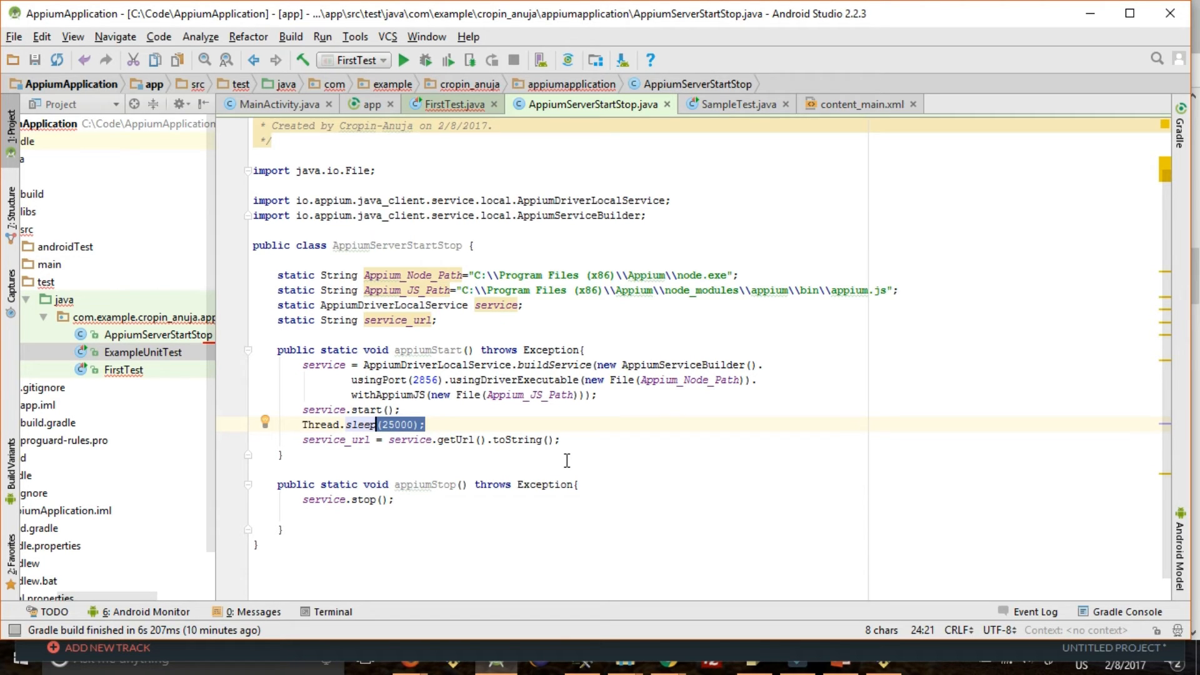
left_click(402, 410)
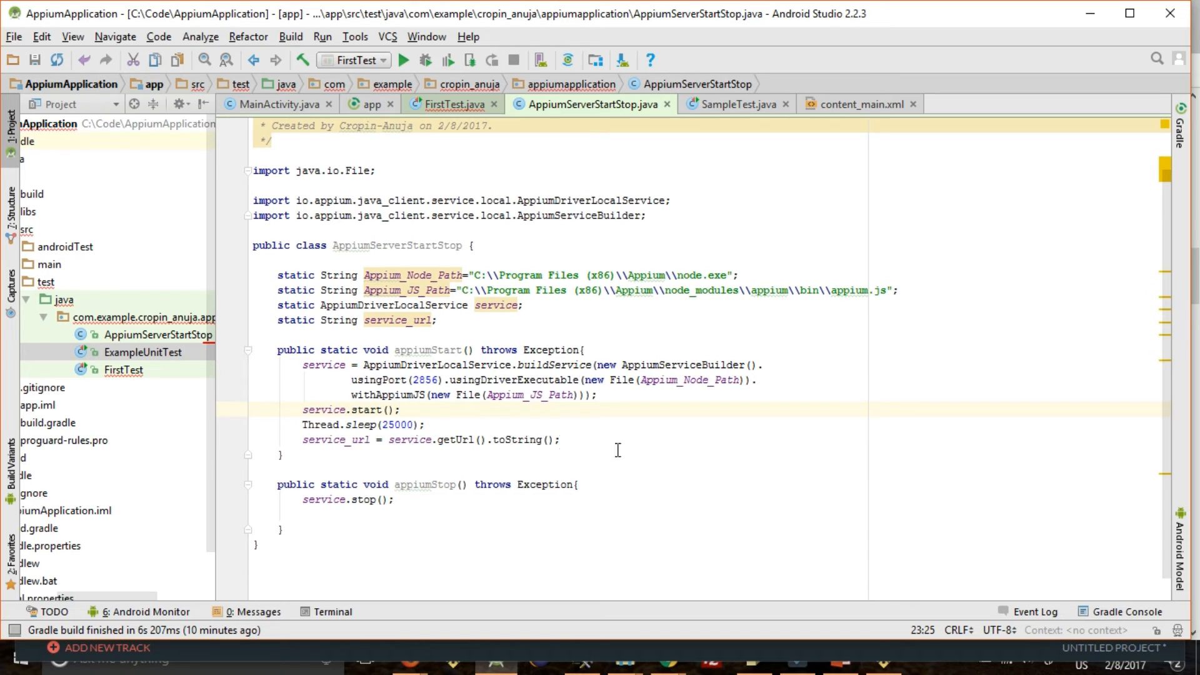
left_click(496, 438)
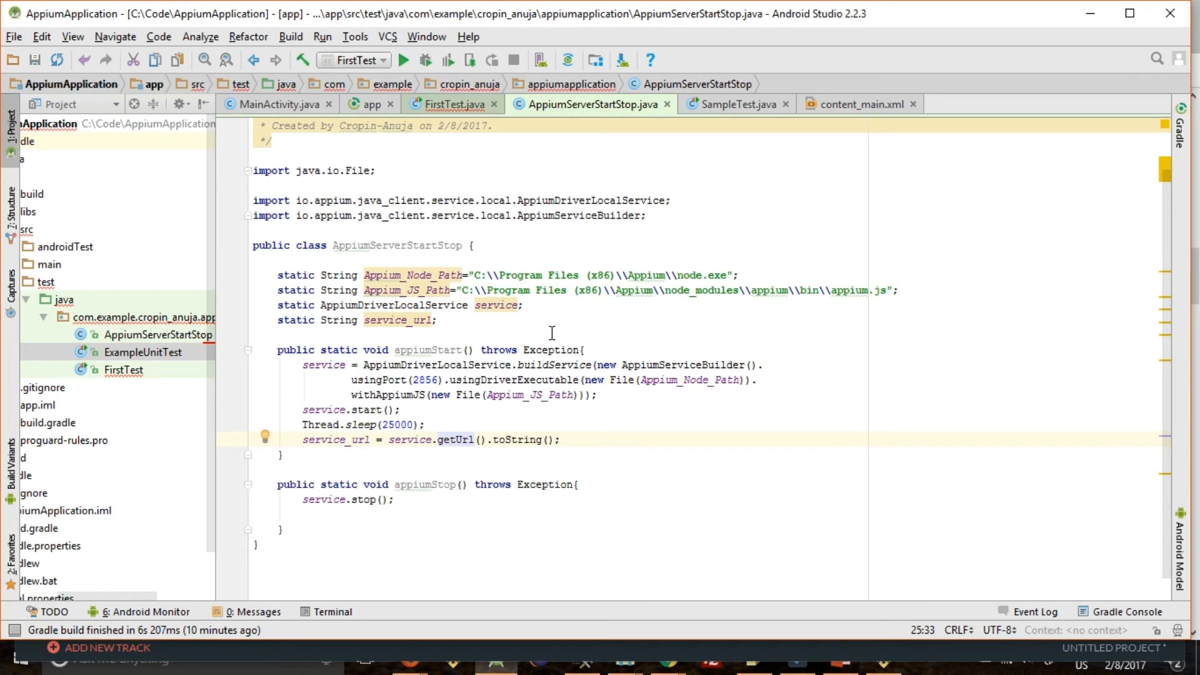
mouse_move(733, 104)
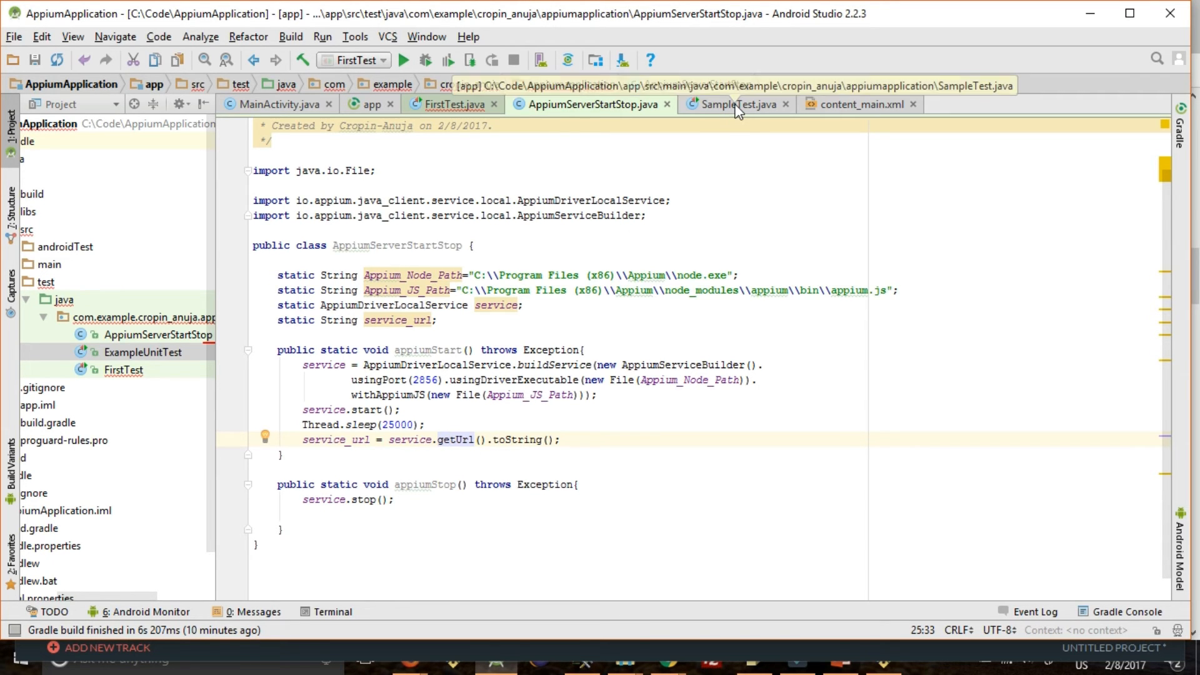
left_click(731, 104)
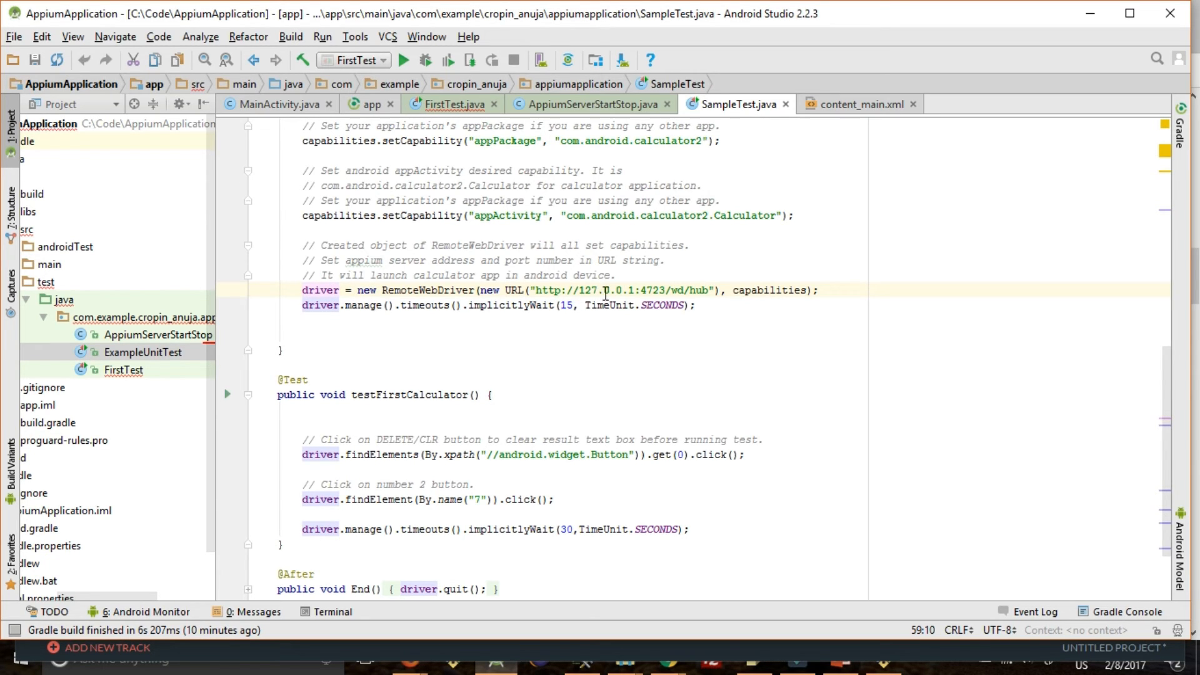
left_click_drag(530, 290, 707, 290)
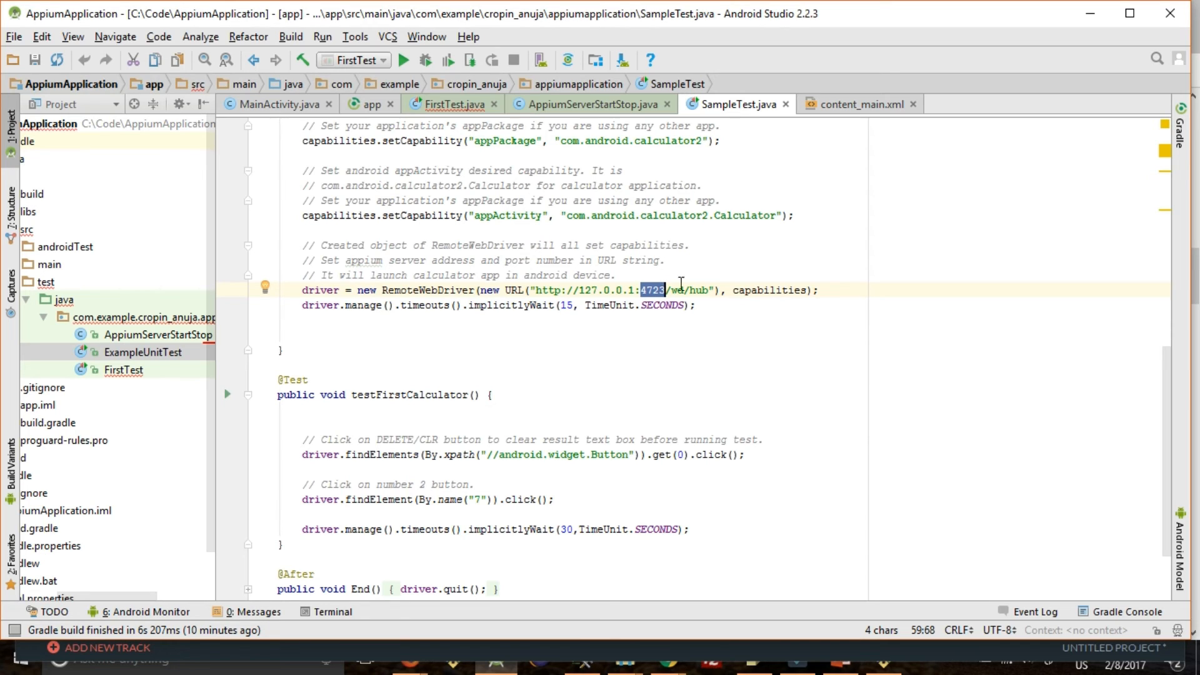
left_click(591, 104)
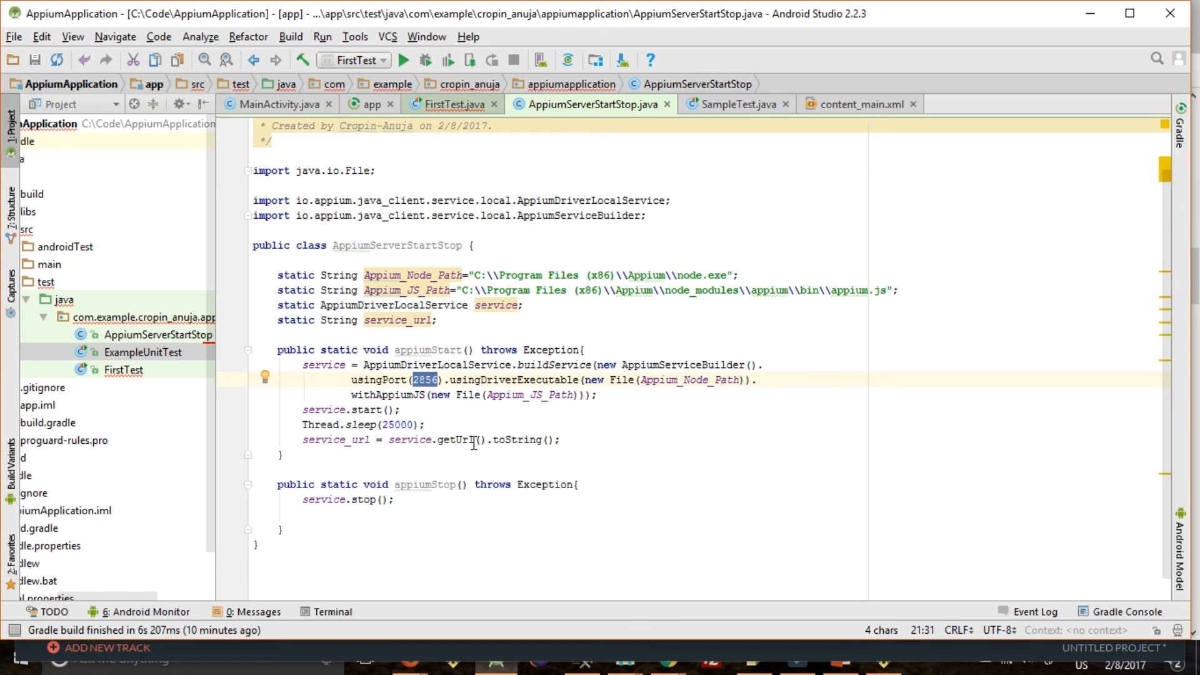
mouse_move(278, 445)
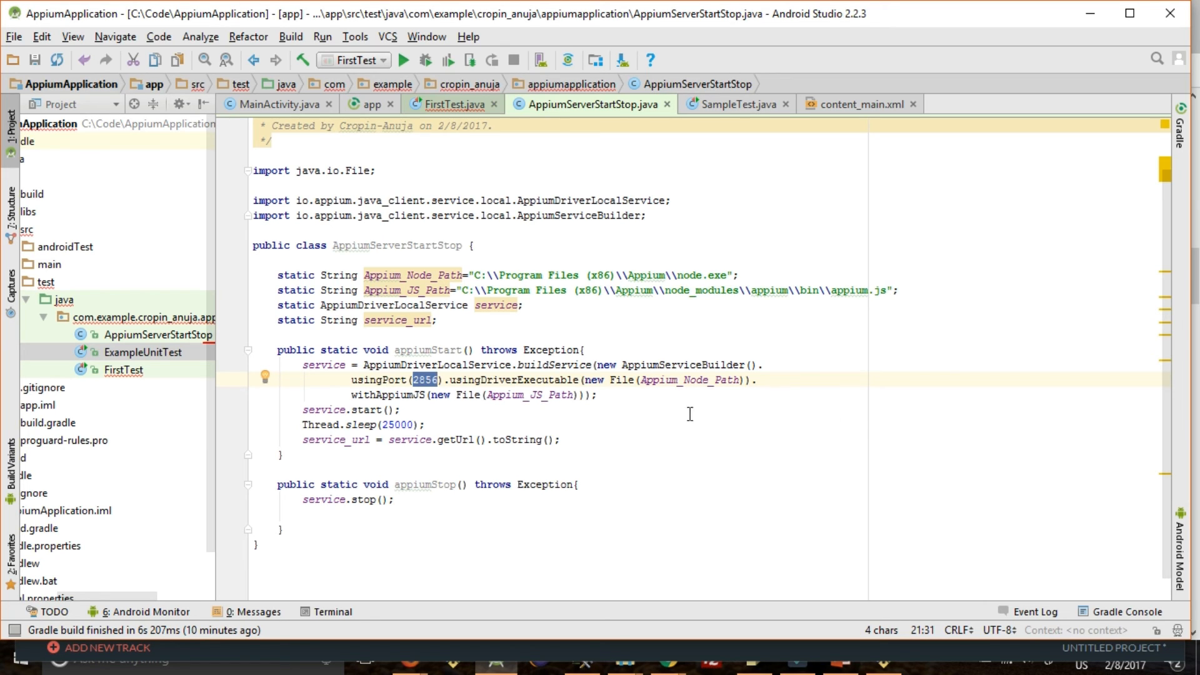
mouse_move(489, 394)
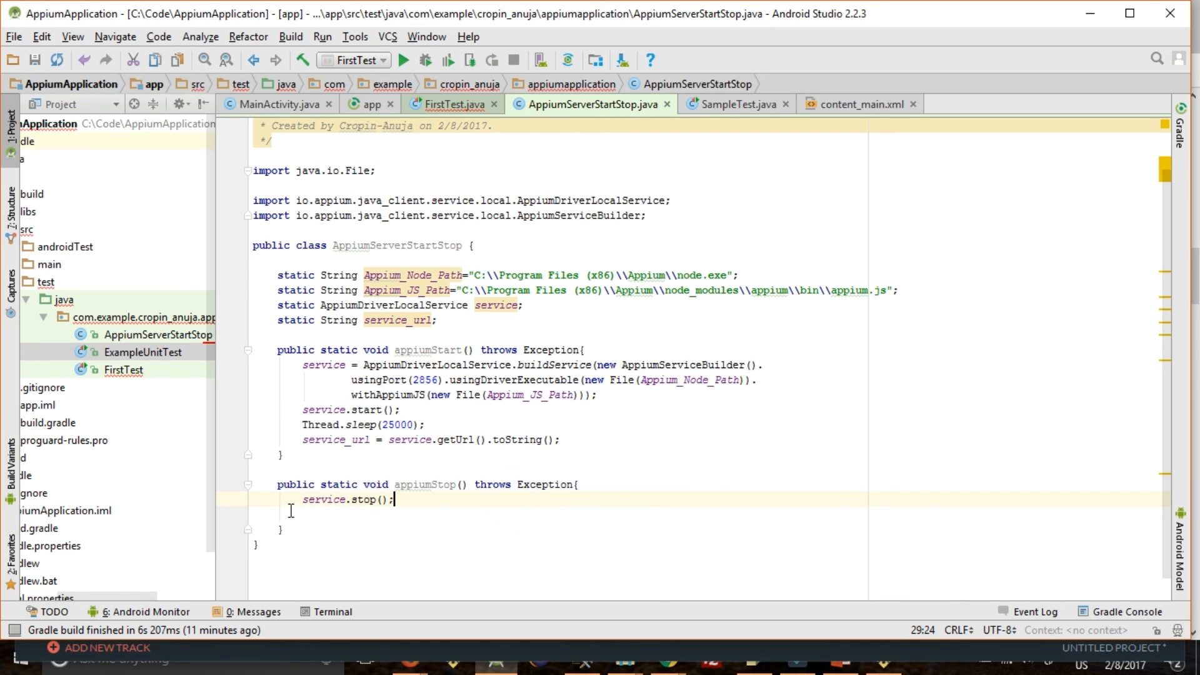
mouse_move(431, 513)
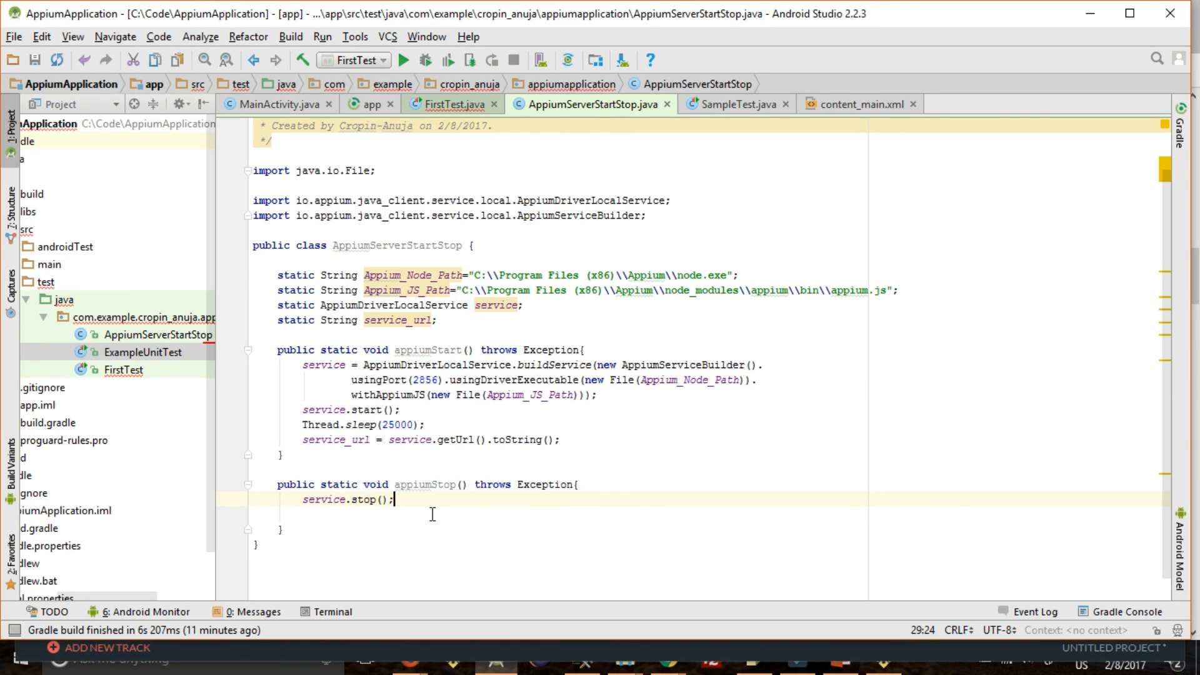